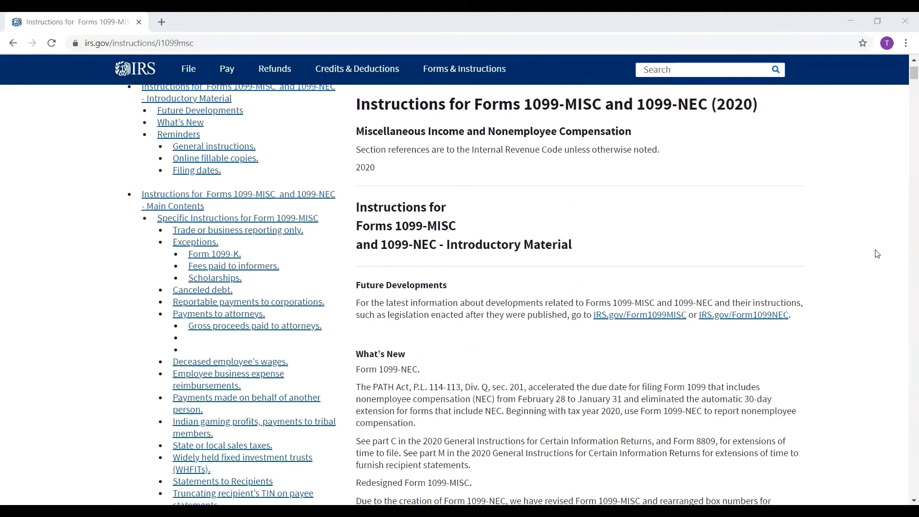
Scroll through the home page, then open and close the help and support options.
{"action": "scroll", "scroll_direction": "down", "scroll_amount": 3}
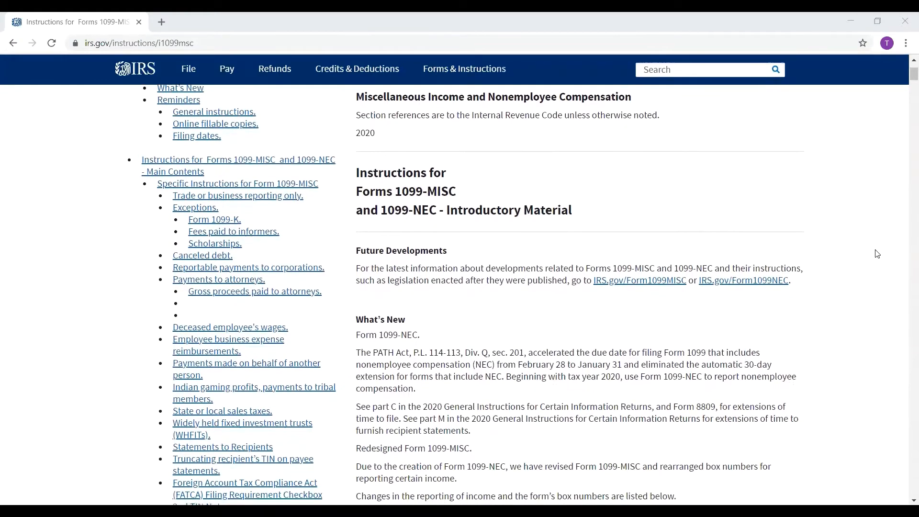
{"action": "scroll", "scroll_direction": "down", "scroll_amount": 3}
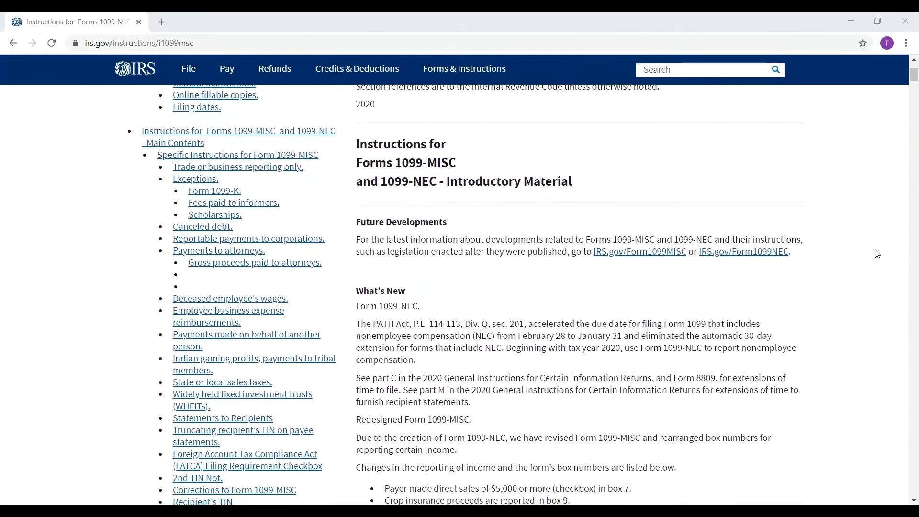
{"action": "scroll", "scroll_direction": "down", "scroll_amount": 3}
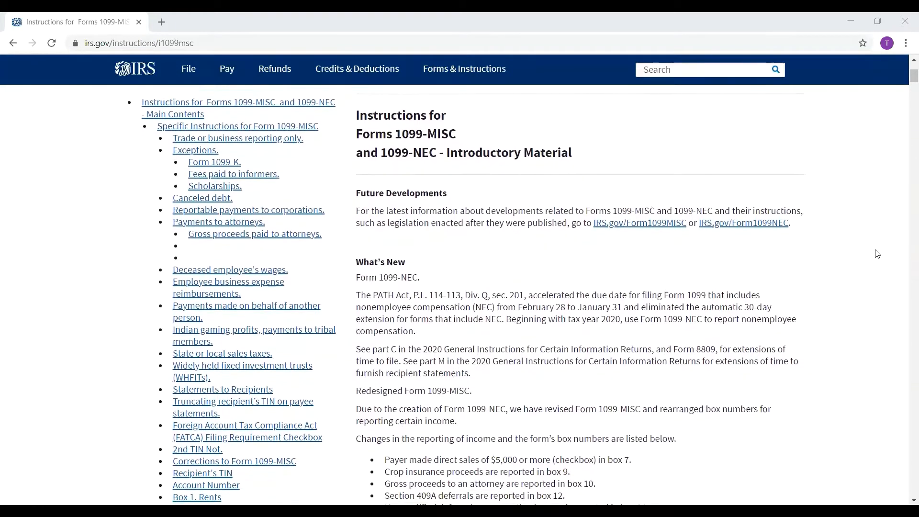
{"action": "scroll", "scroll_direction": "down", "scroll_amount": 3}
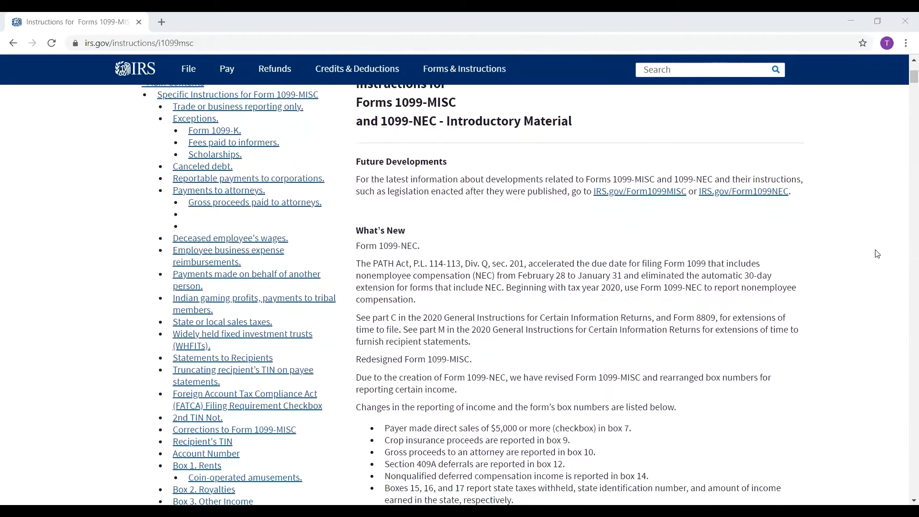
{"action": "scroll", "scroll_direction": "down", "scroll_amount": 3}
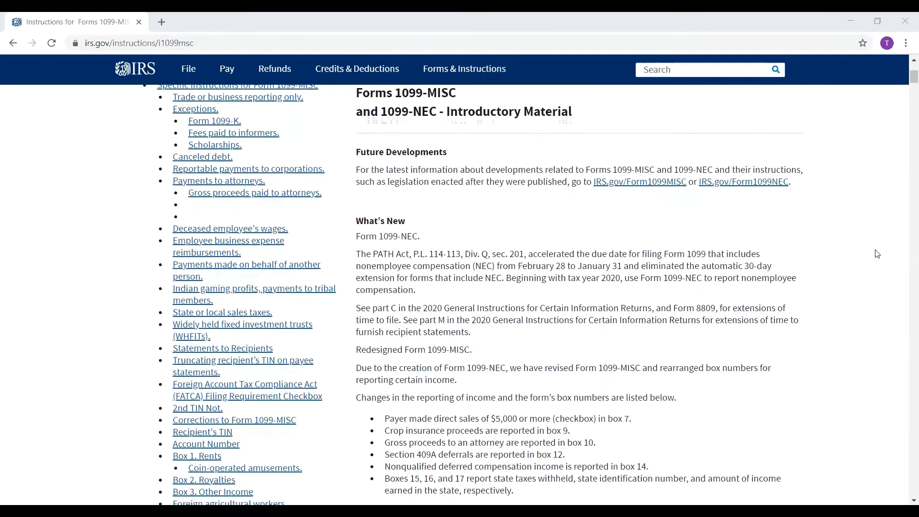
{"action": "scroll", "scroll_direction": "down", "scroll_amount": 3}
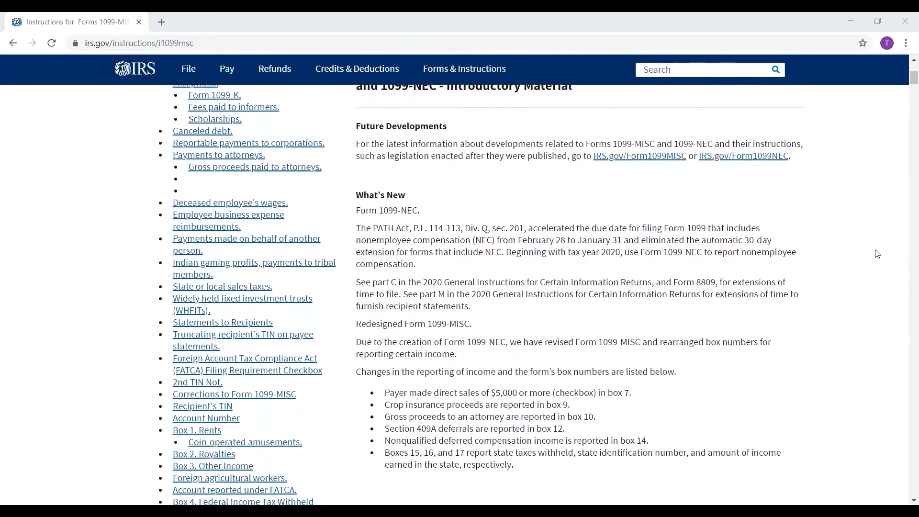
{"action": "scroll", "scroll_direction": "down", "scroll_amount": 3}
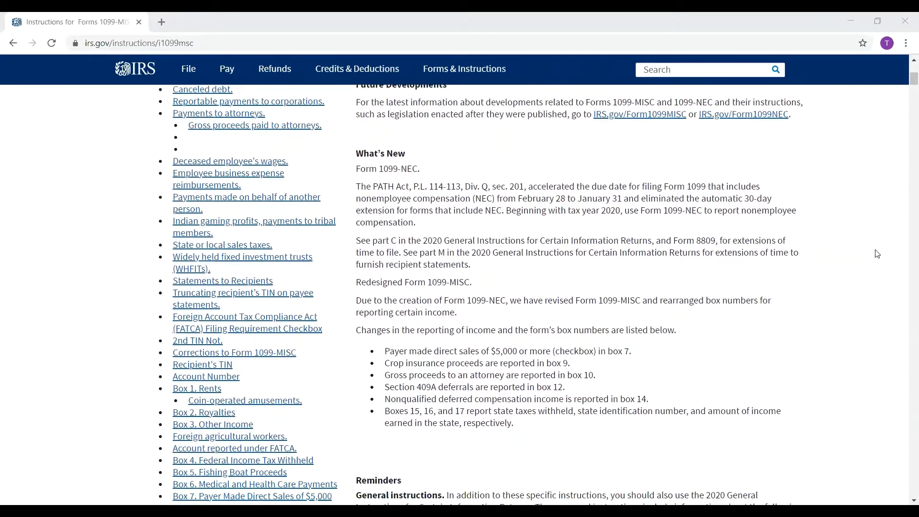
{"action": "scroll", "scroll_direction": "down", "scroll_amount": 3}
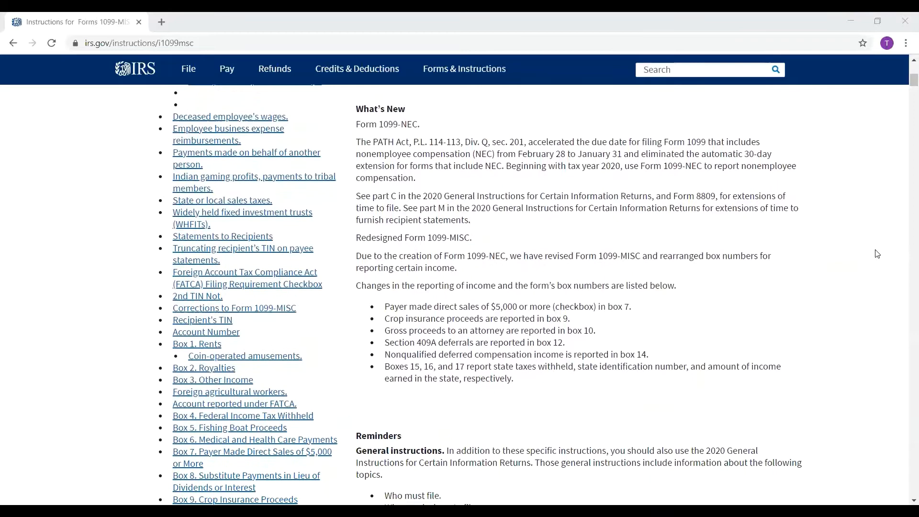
{"action": "scroll", "scroll_direction": "down", "scroll_amount": 3}
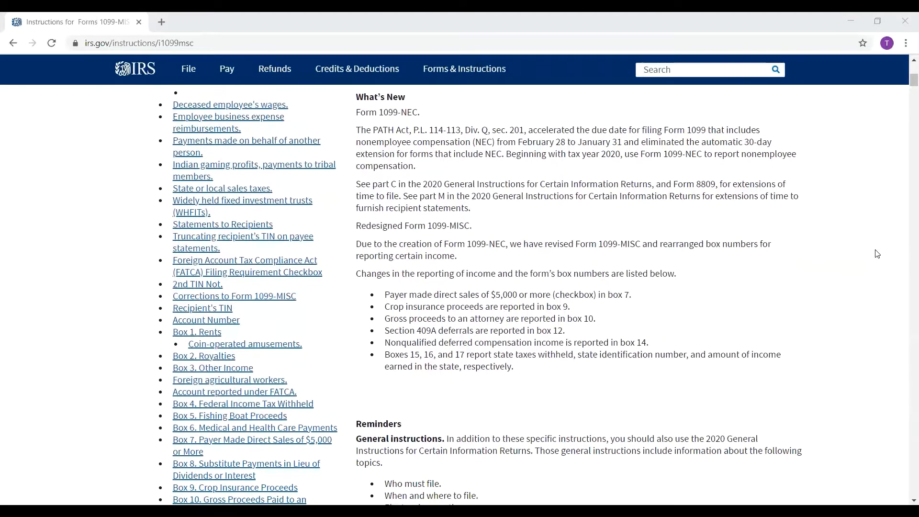
{"action": "scroll", "scroll_direction": "down", "scroll_amount": 3}
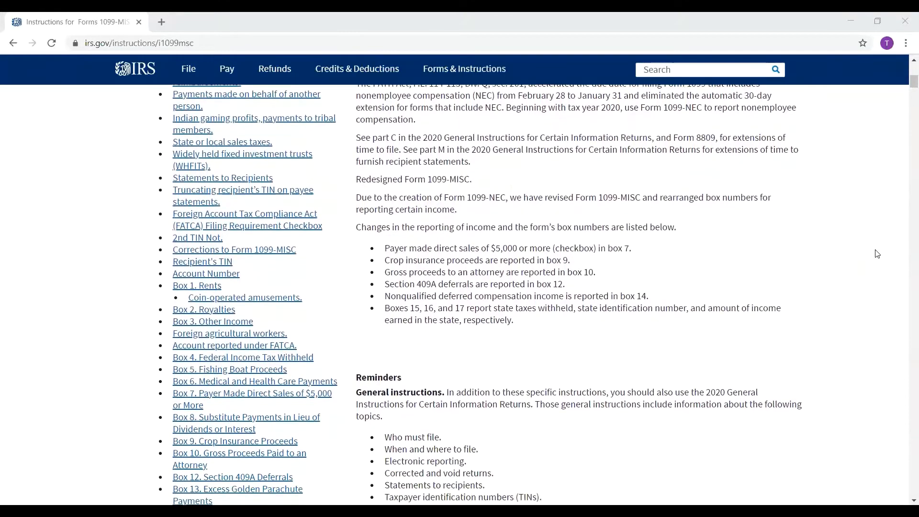
{"action": "scroll", "scroll_direction": "down", "scroll_amount": 3}
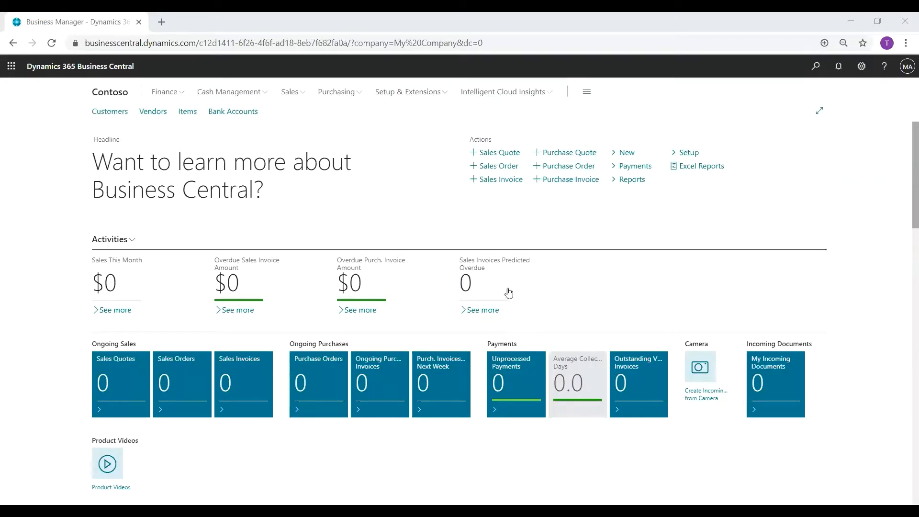
{"action": "mouse_move", "coordinate": [643, 201]}
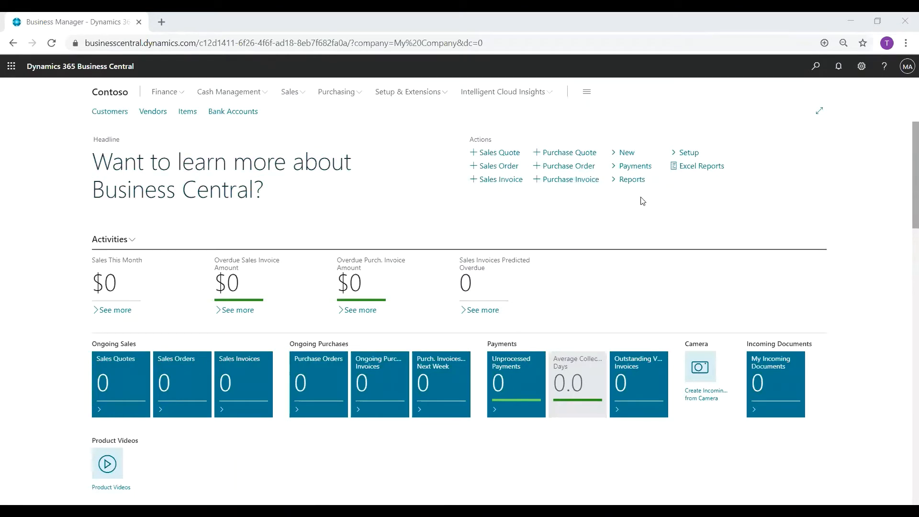
{"action": "mouse_move", "coordinate": [884, 66]}
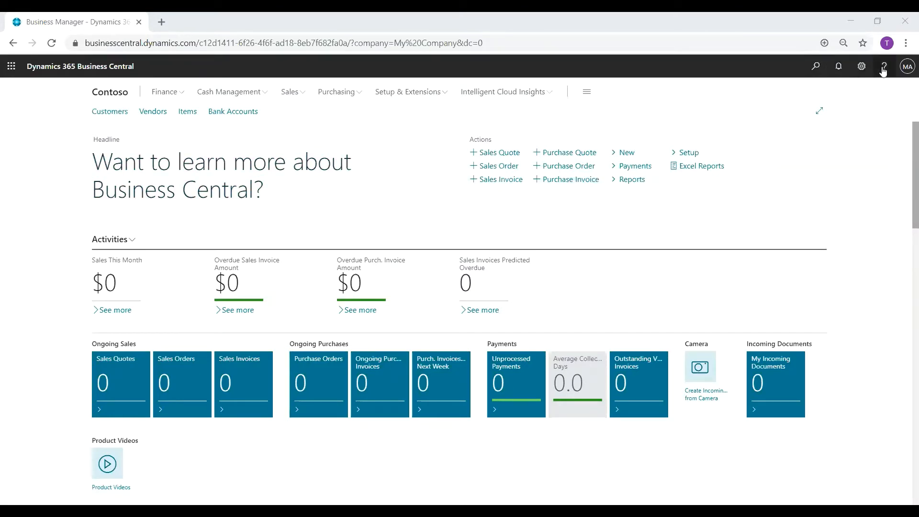
{"action": "left_click", "coordinate": [884, 67]}
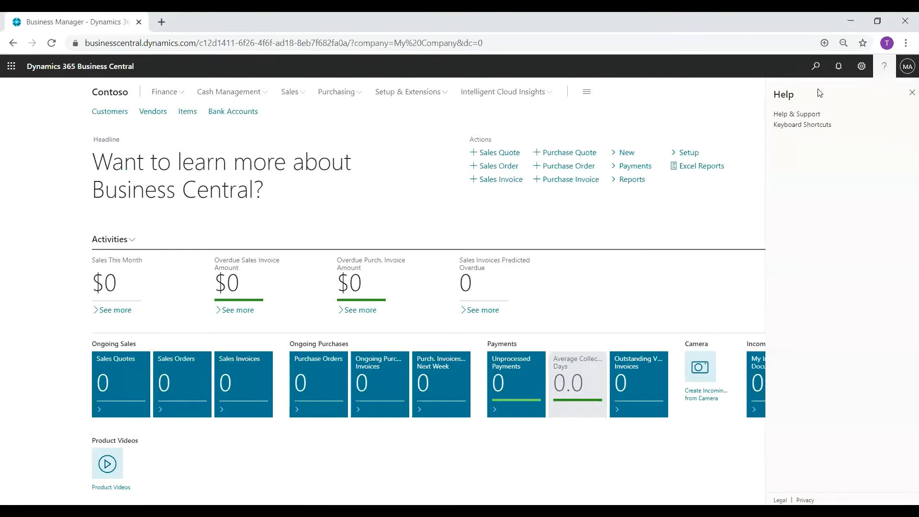
{"action": "left_click", "coordinate": [911, 92]}
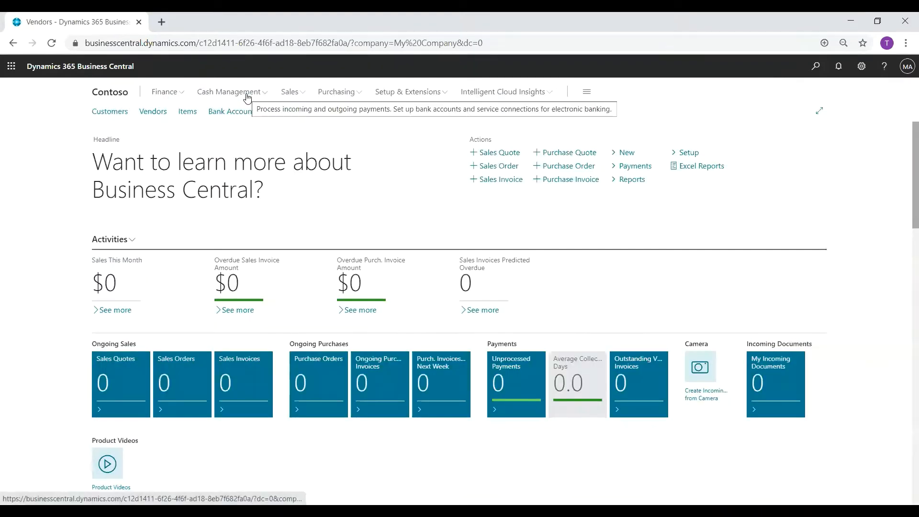
{"action": "mouse_move", "coordinate": [293, 68]}
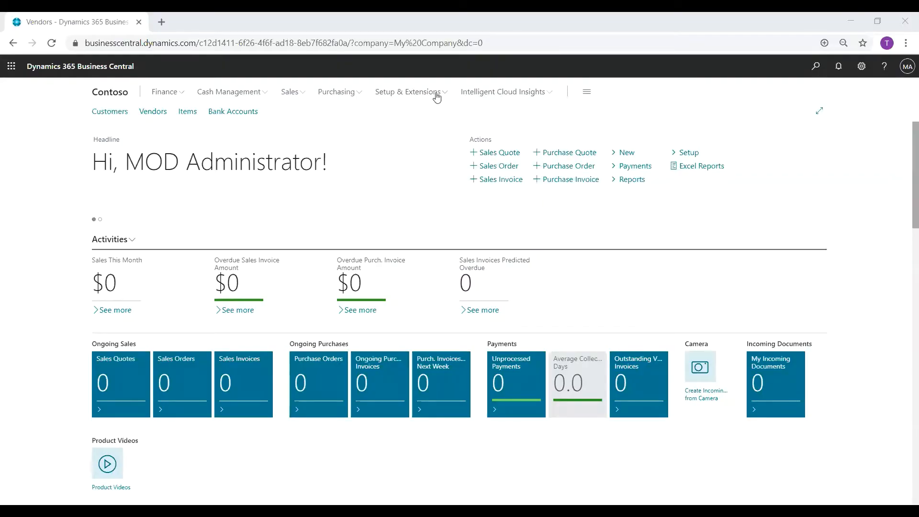
{"action": "mouse_move", "coordinate": [444, 242]}
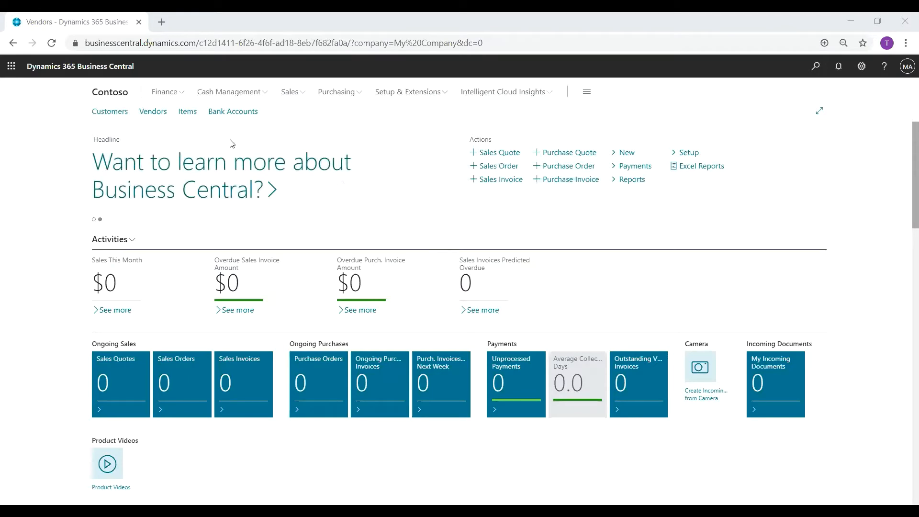
Open vendor V00010 SAMPLE VENDOR and review its current and available IRS 1099 codes.
{"action": "left_click", "coordinate": [152, 112]}
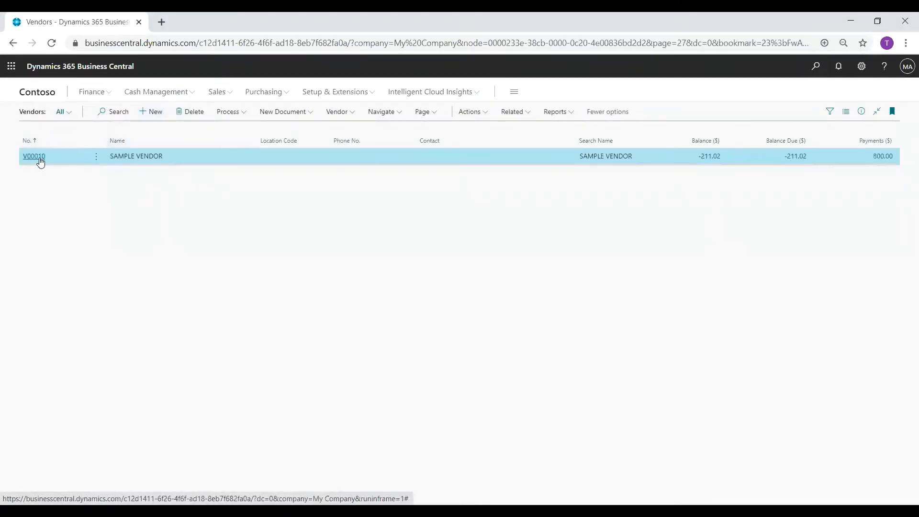
{"action": "left_click", "coordinate": [33, 156]}
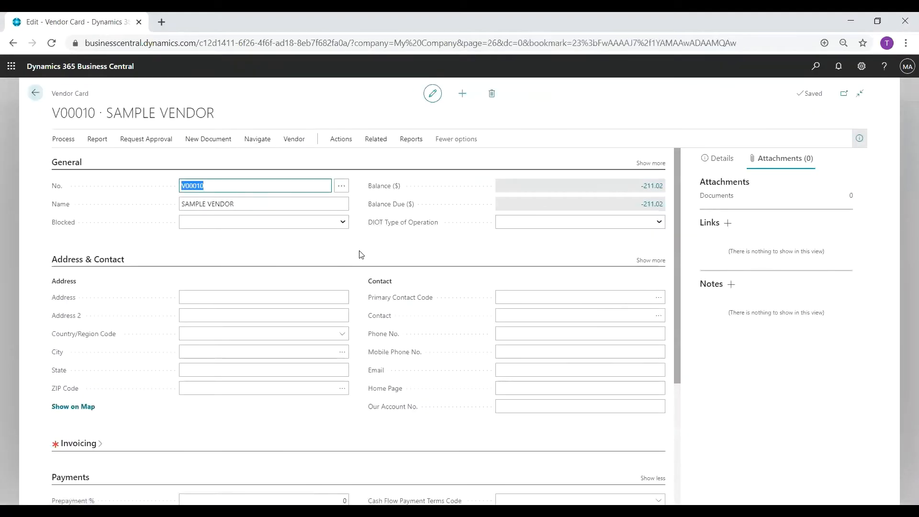
{"action": "scroll", "scroll_direction": "down", "scroll_amount": 3}
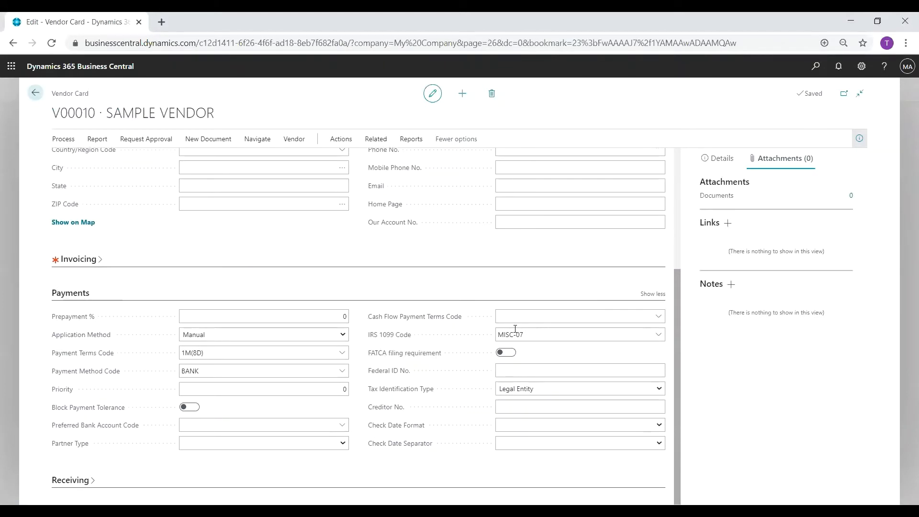
{"action": "left_click", "coordinate": [577, 334]}
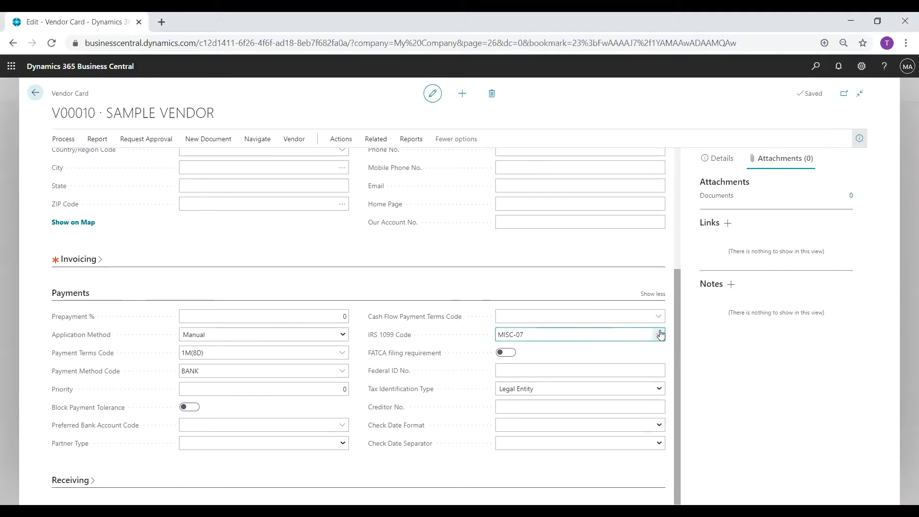
{"action": "left_click", "coordinate": [658, 334]}
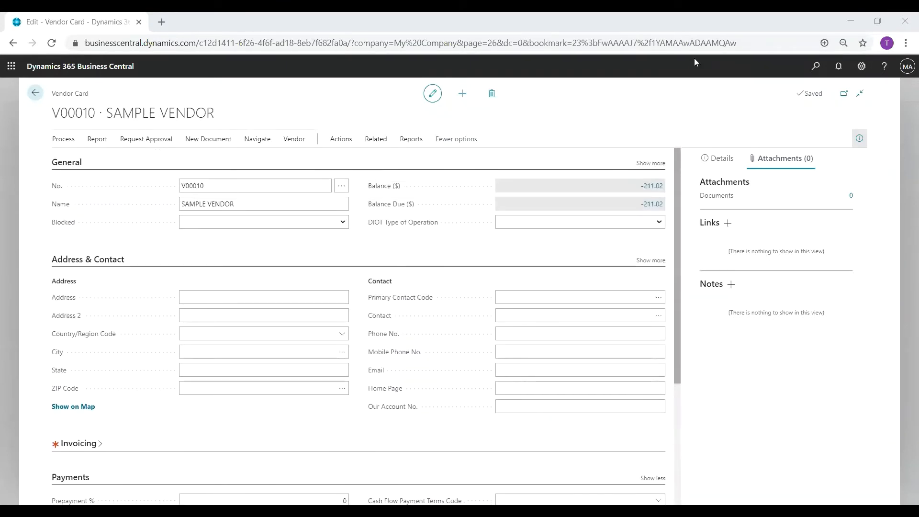
{"action": "mouse_move", "coordinate": [814, 65]}
{"action": "type", "text": "1099 IRS"}
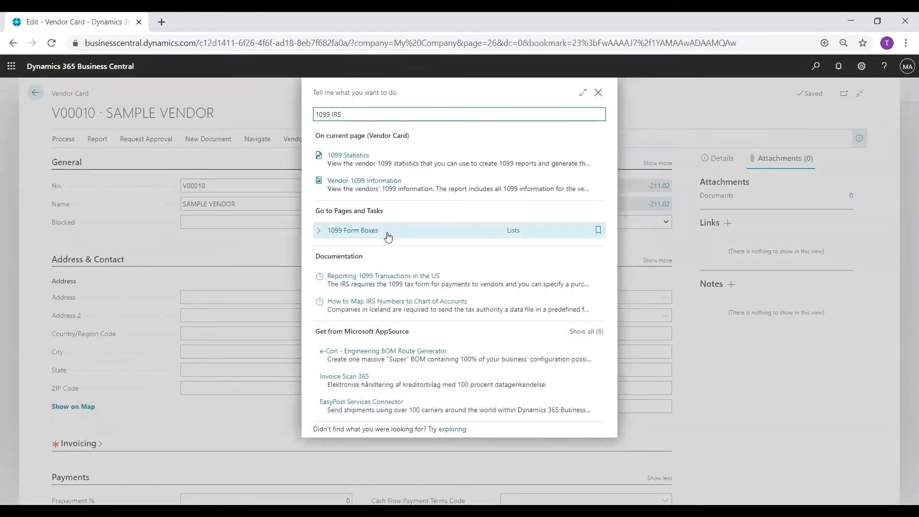
Open the 1099 Form Boxes list and show its processing actions.
{"action": "left_click", "coordinate": [352, 229]}
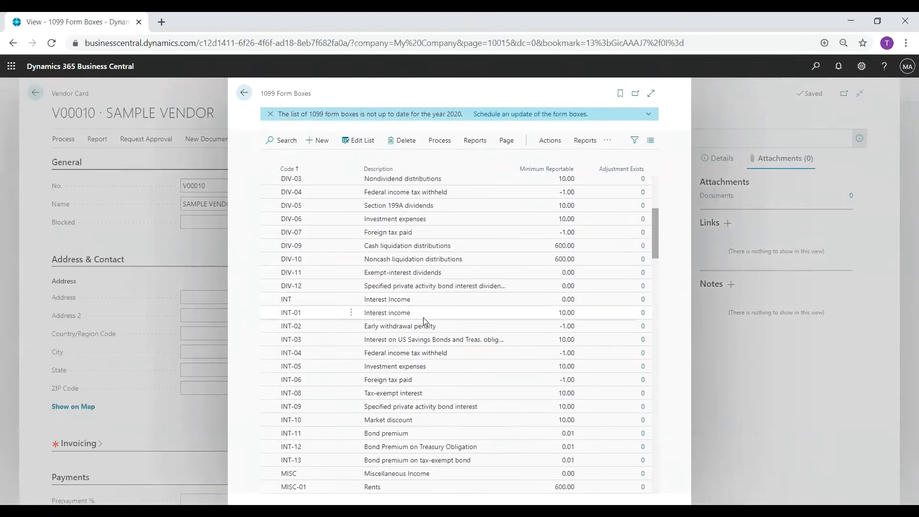
{"action": "scroll", "scroll_direction": "down", "scroll_amount": 3}
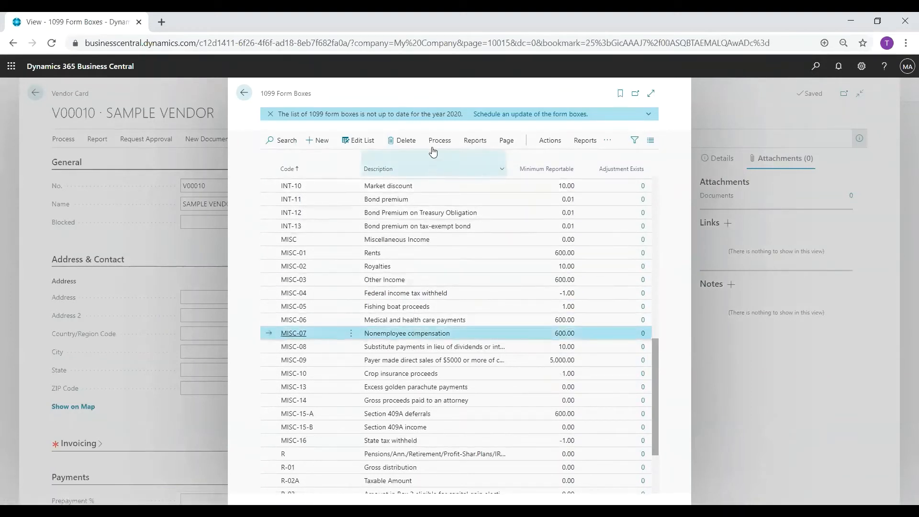
{"action": "left_click", "coordinate": [439, 140]}
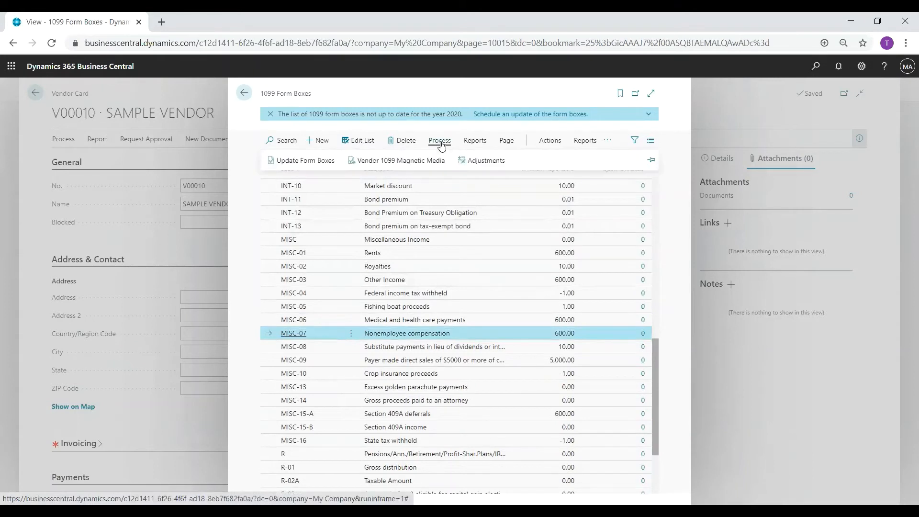
{"action": "mouse_move", "coordinate": [302, 160]}
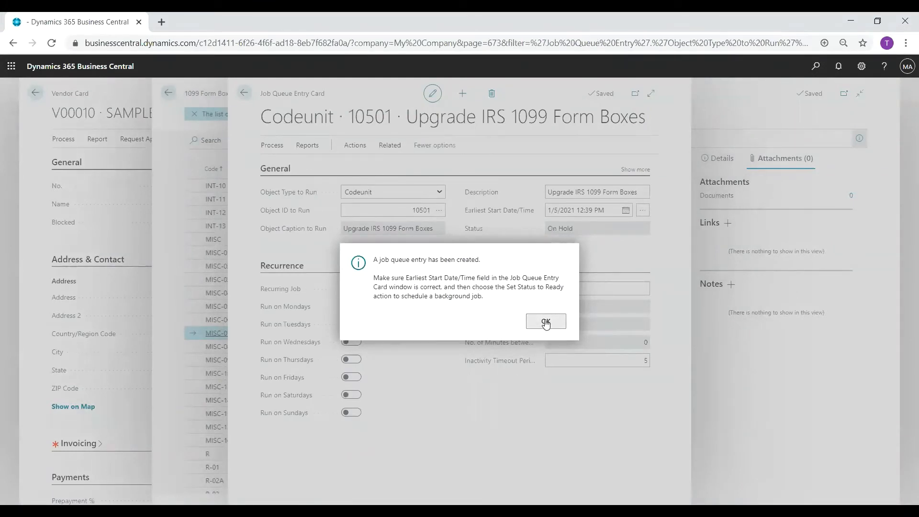
Dismiss the job-created message, set the form box upgrade job to Ready, and go back.
{"action": "left_click", "coordinate": [544, 322]}
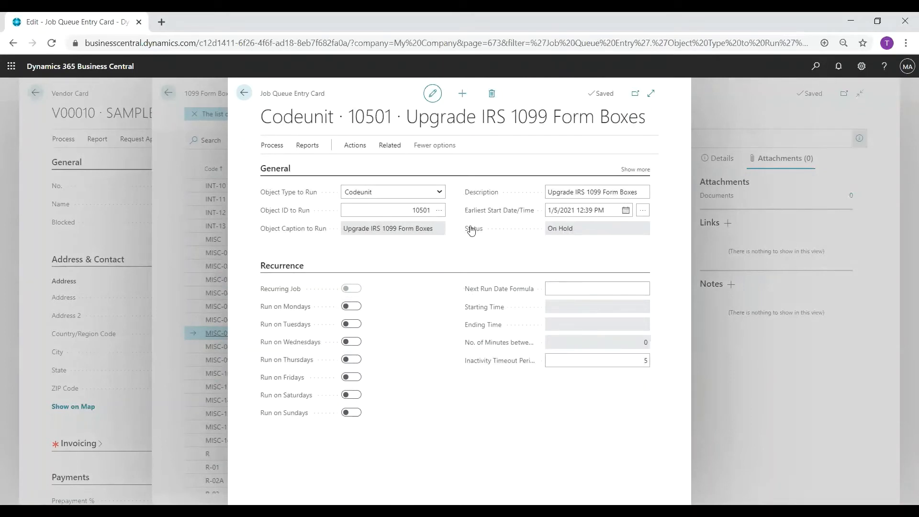
{"action": "left_click", "coordinate": [271, 145]}
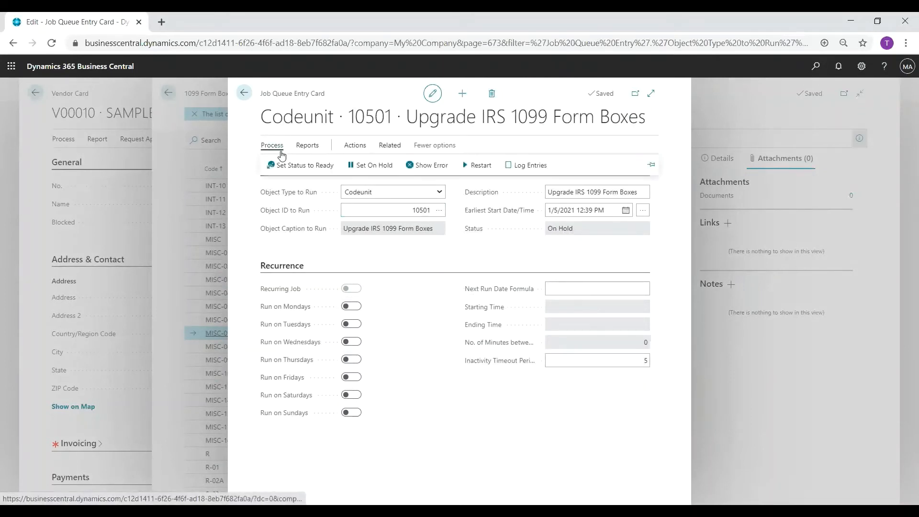
{"action": "left_click", "coordinate": [304, 165]}
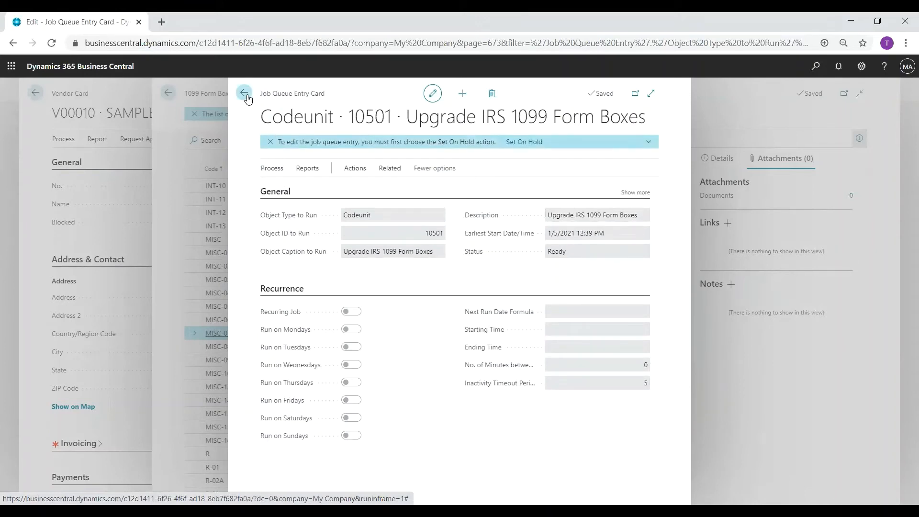
{"action": "left_click", "coordinate": [243, 94]}
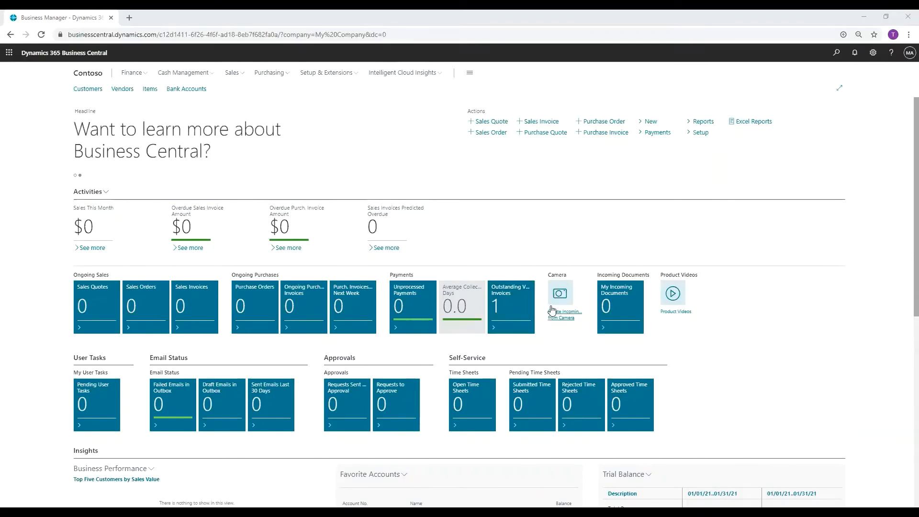
{"action": "mouse_move", "coordinate": [122, 88]}
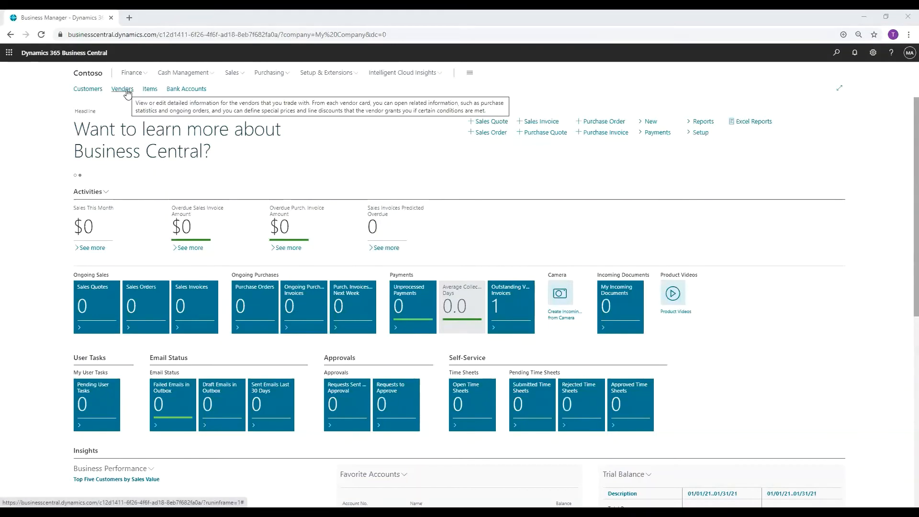
Open vendor V00010 SAMPLE VENDOR and check that its IRS 1099 Code shows NEC-01.
{"action": "left_click", "coordinate": [122, 89]}
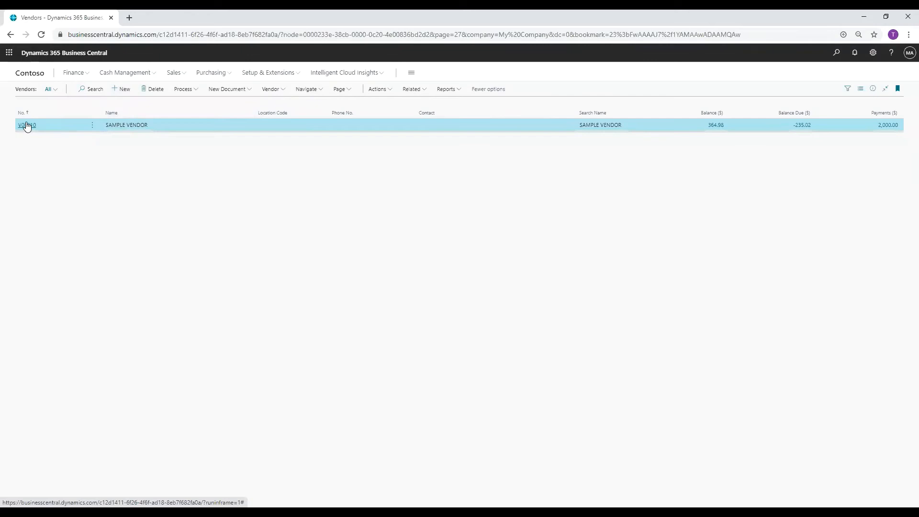
{"action": "left_click", "coordinate": [27, 125]}
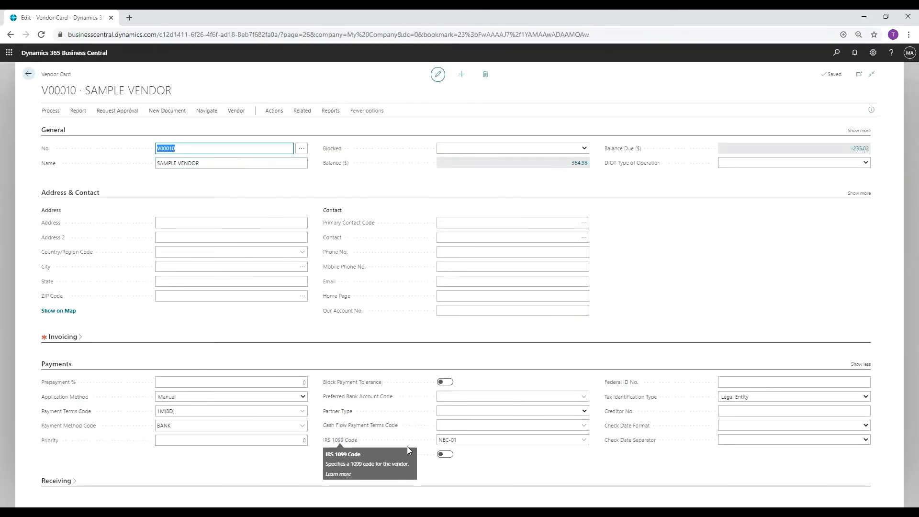
{"action": "left_click", "coordinate": [512, 440]}
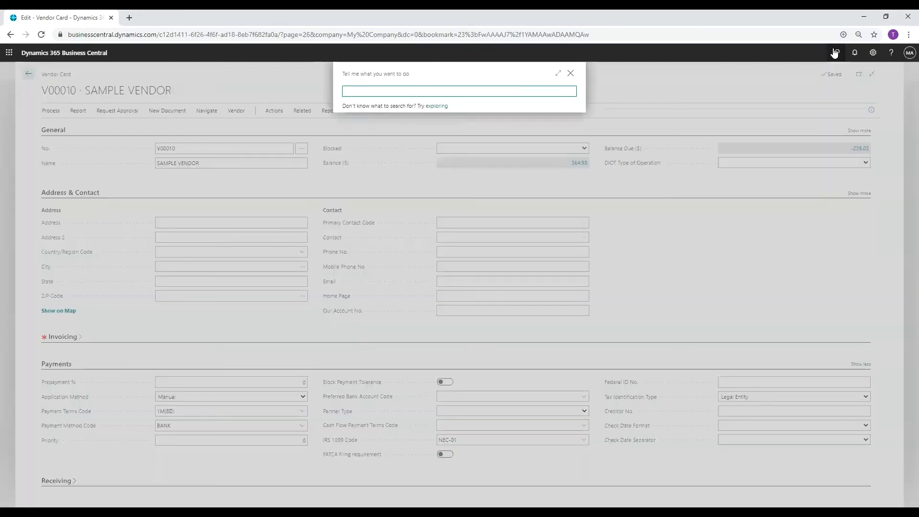
Search 'IRS', open 1099 Form Boxes and run the Vendor 1099 Nec report.
{"action": "type", "text": "IRS 1099"}
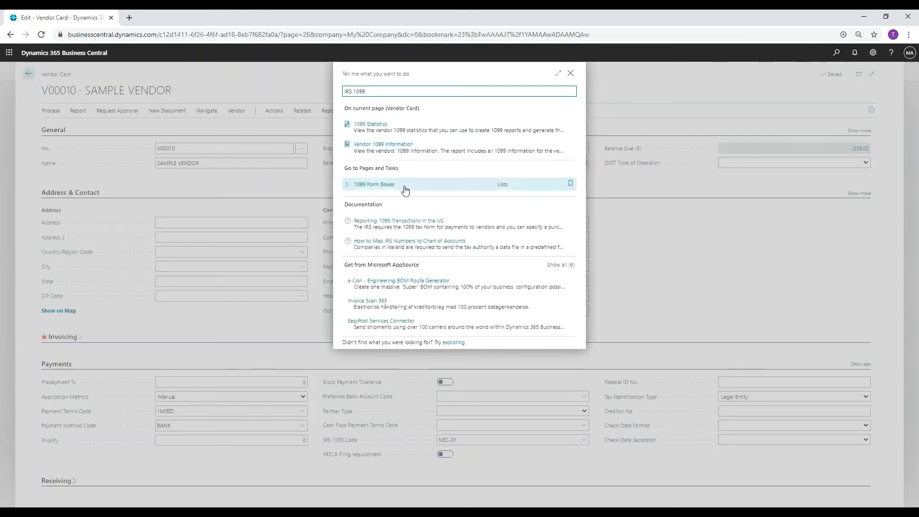
{"action": "left_click", "coordinate": [373, 184]}
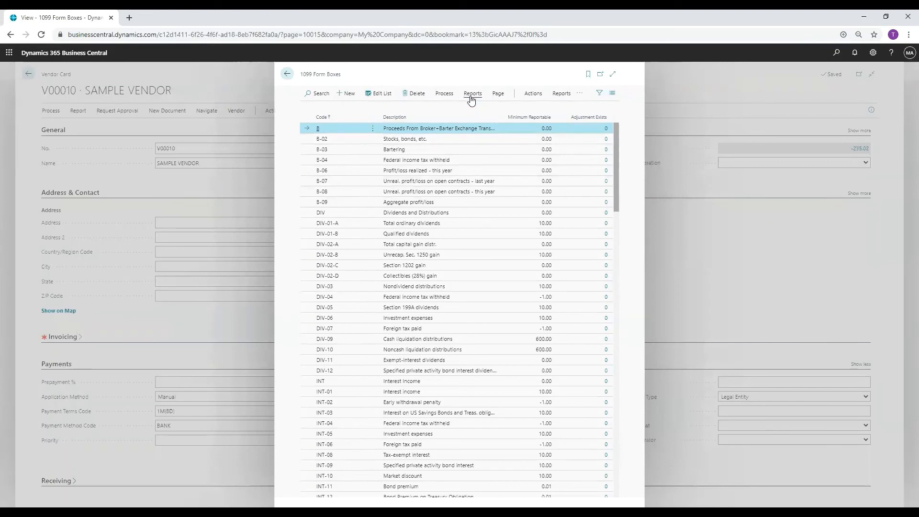
{"action": "left_click", "coordinate": [473, 93]}
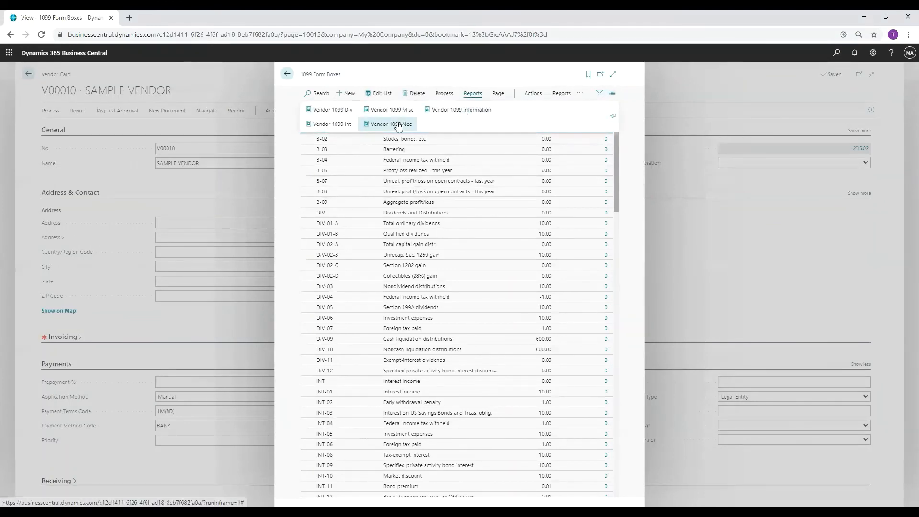
{"action": "left_click", "coordinate": [387, 123]}
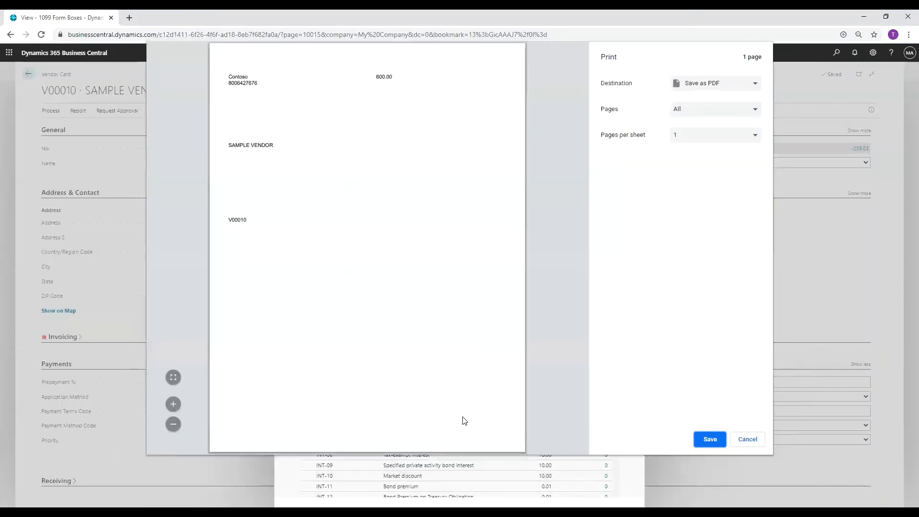
{"action": "mouse_move", "coordinate": [407, 237]}
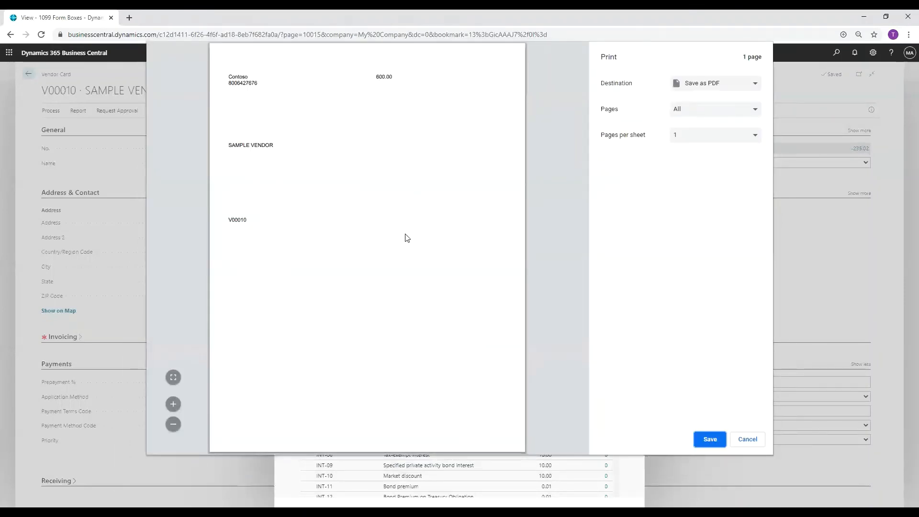
{"action": "mouse_move", "coordinate": [441, 239]}
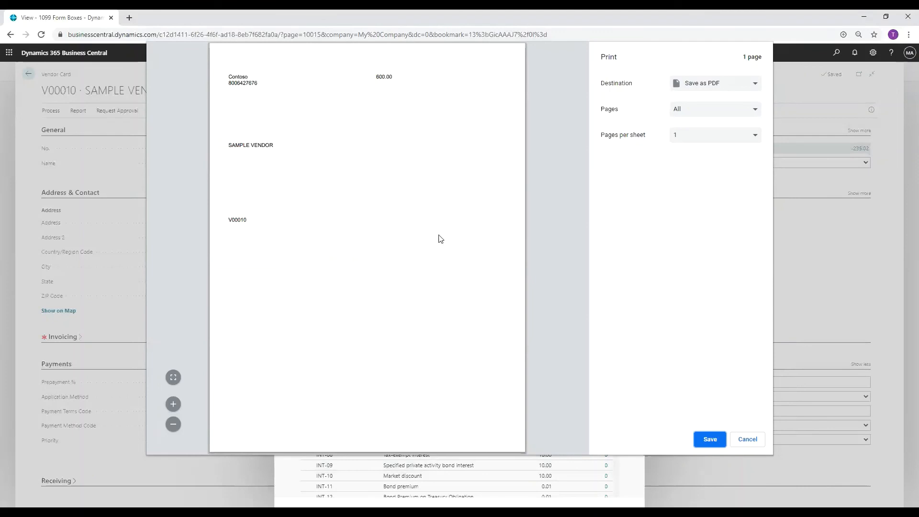